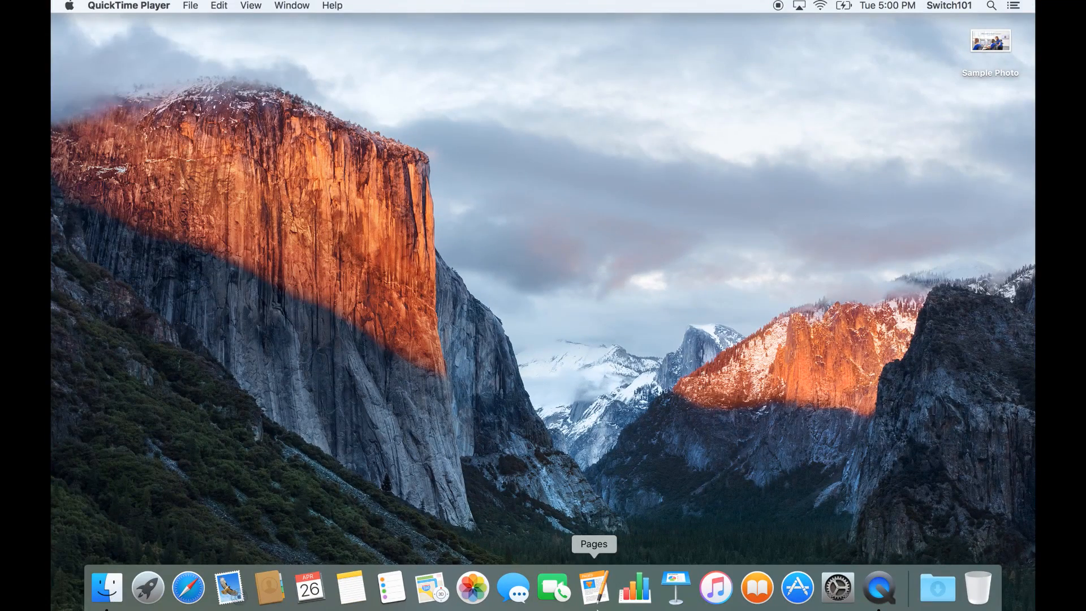
Launch Pages from the Dock and continue past the Welcome to Pages screen
{"action": "left_click", "coordinate": [595, 595]}
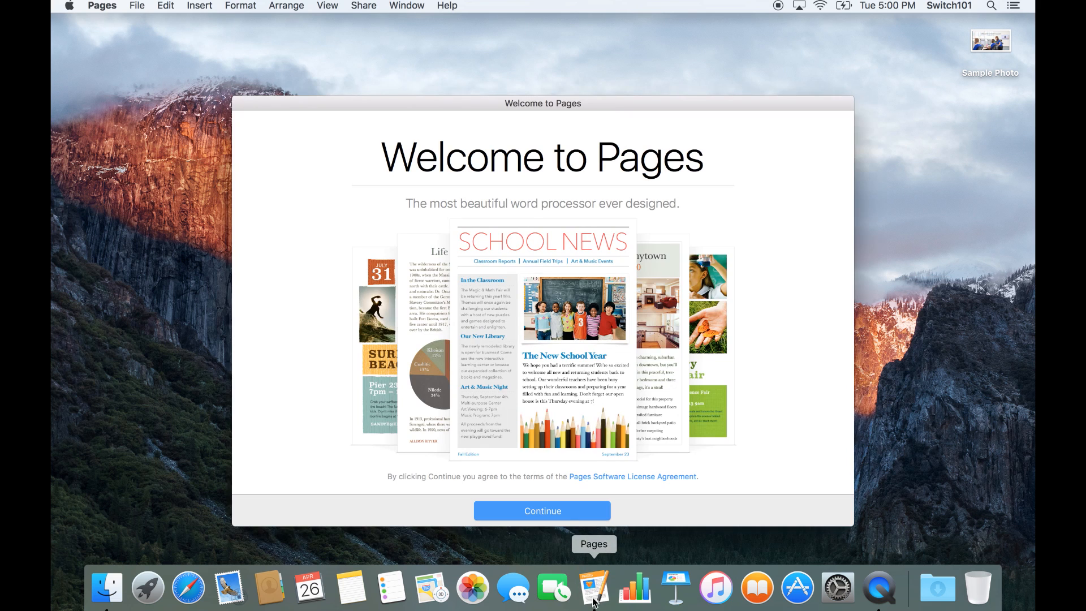
{"action": "mouse_move", "coordinate": [571, 488]}
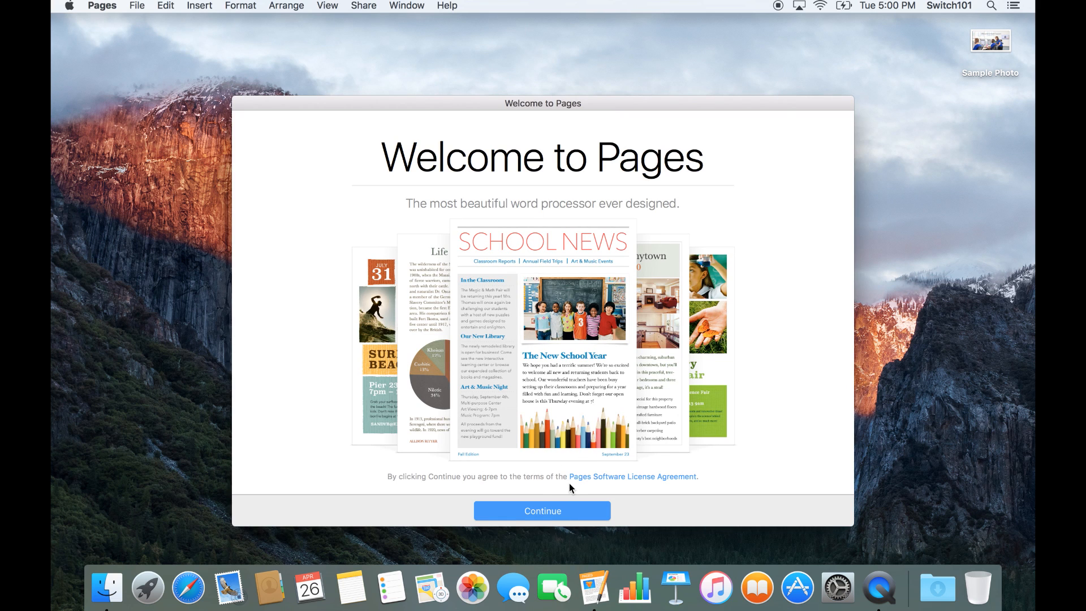
{"action": "mouse_move", "coordinate": [561, 492]}
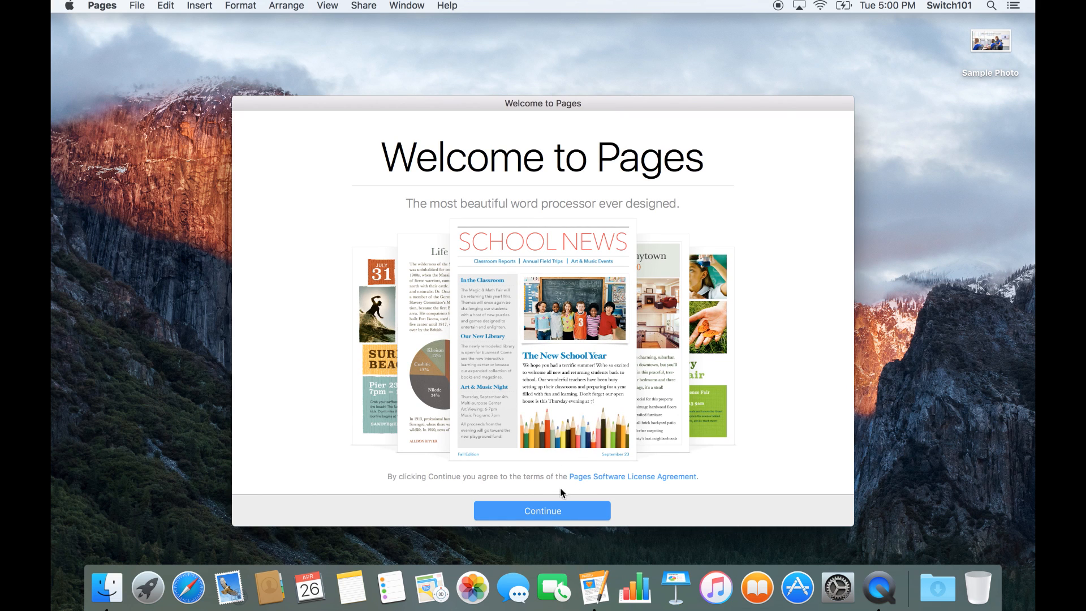
{"action": "mouse_move", "coordinate": [547, 517]}
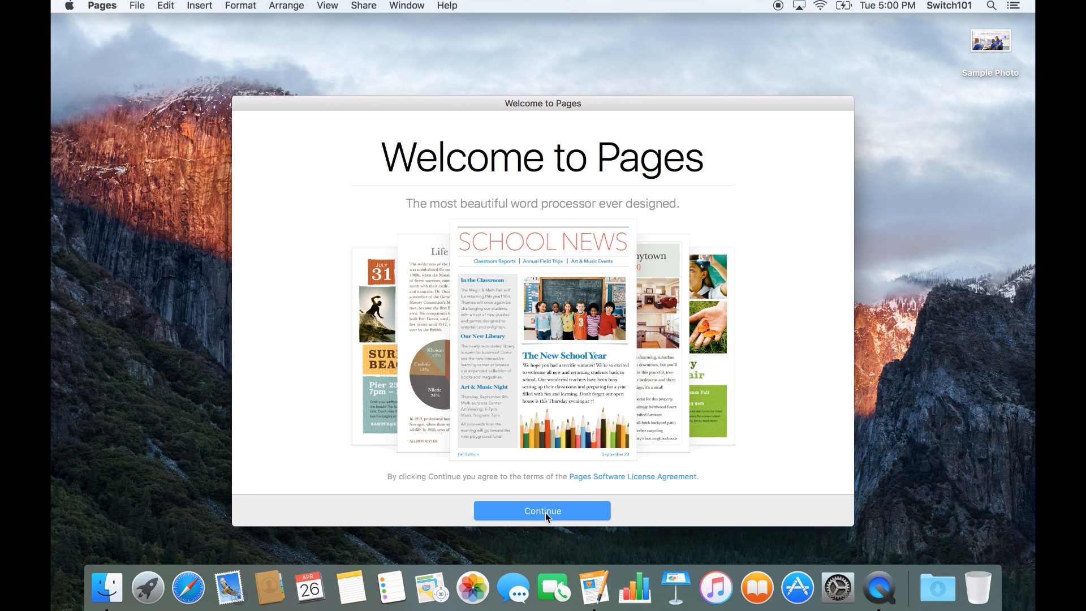
{"action": "left_click", "coordinate": [543, 510]}
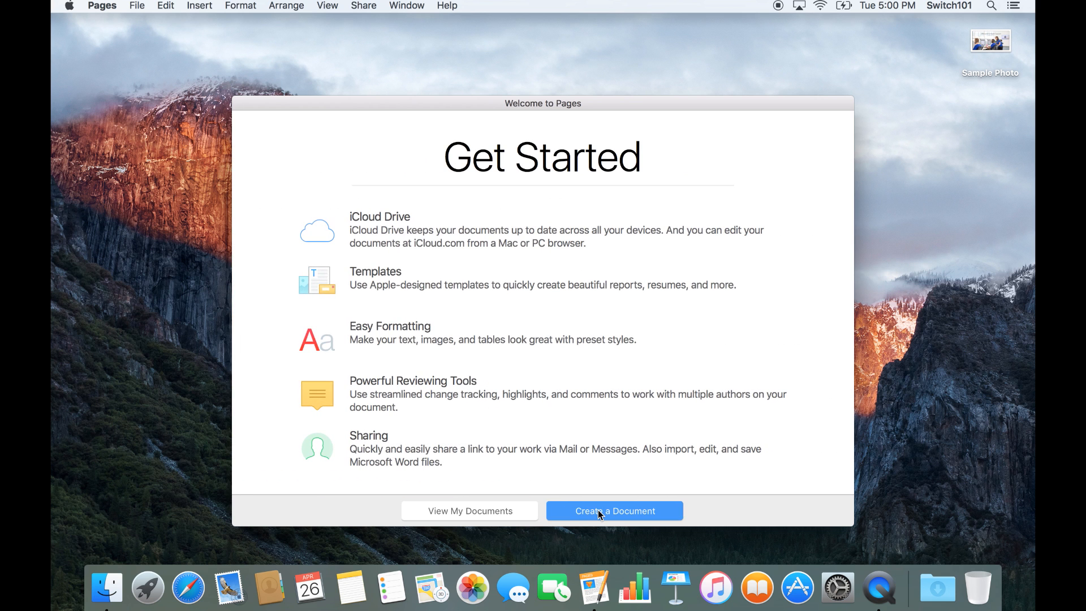
Create a document and choose the Modern Letter template from the Letters section
{"action": "left_click", "coordinate": [615, 511]}
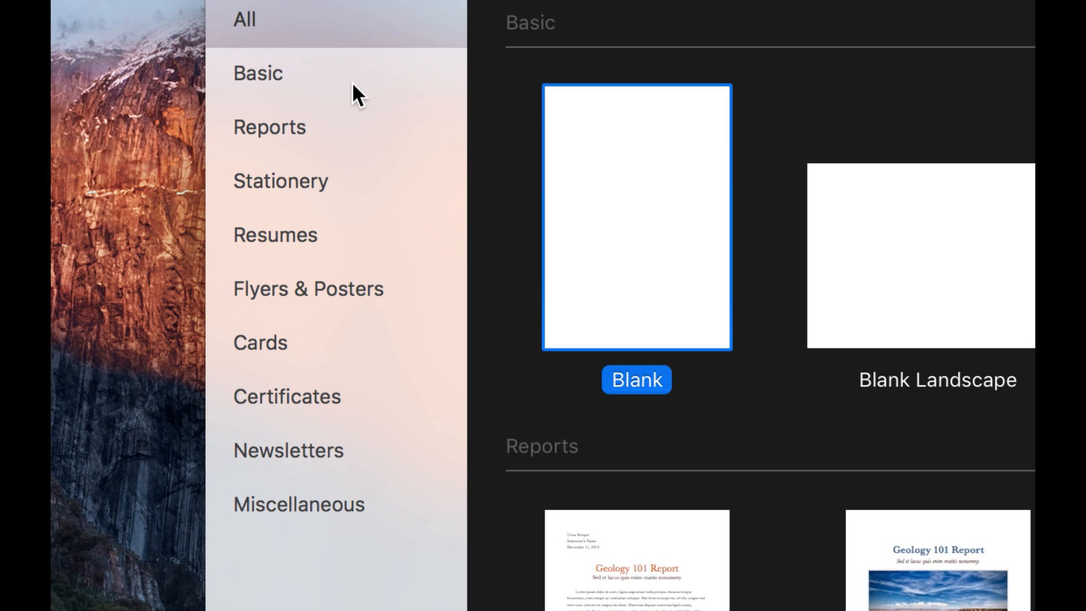
{"action": "mouse_move", "coordinate": [299, 303]}
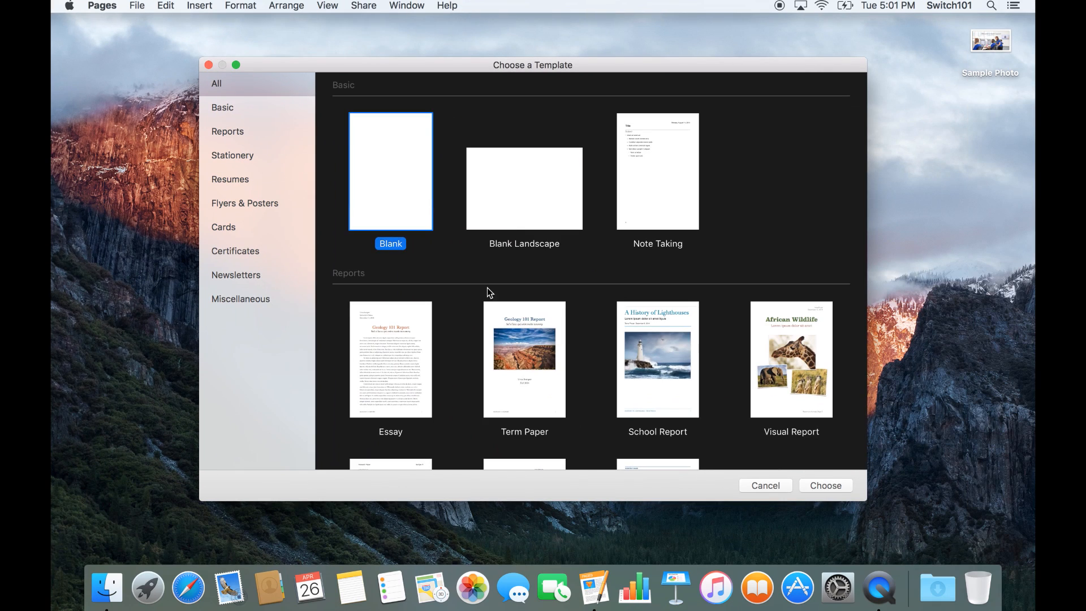
{"action": "scroll", "scroll_direction": "down", "scroll_amount": 3}
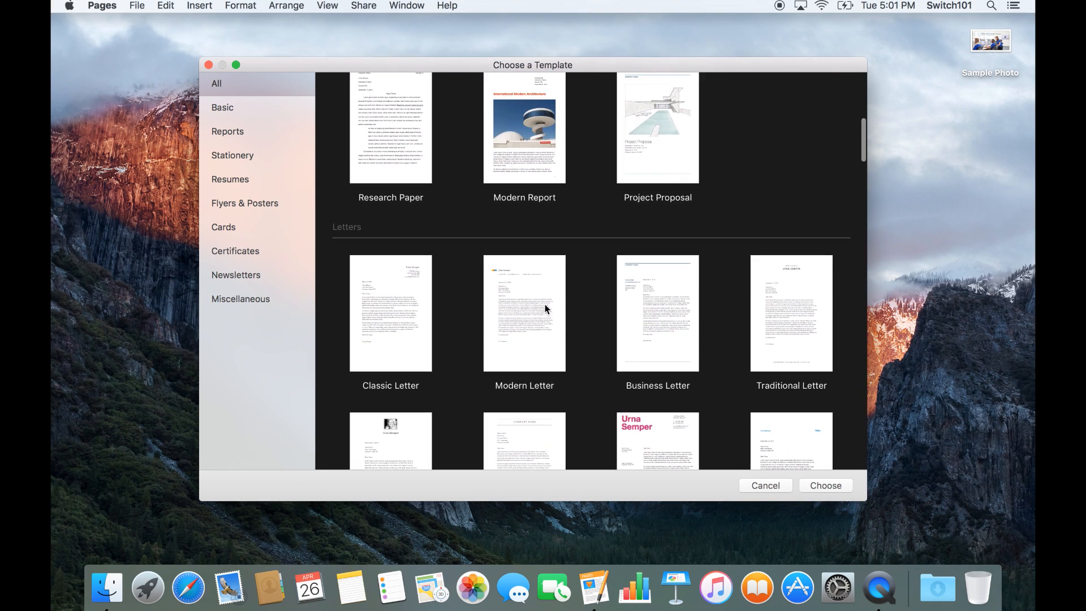
{"action": "scroll", "scroll_direction": "down", "scroll_amount": 3}
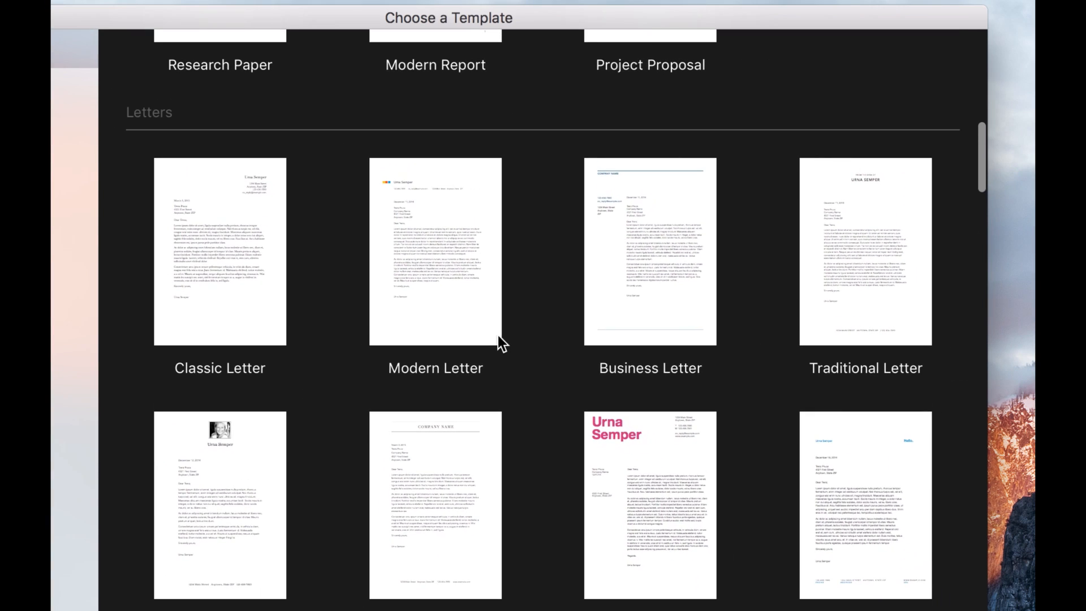
{"action": "scroll", "scroll_direction": "down", "scroll_amount": 3}
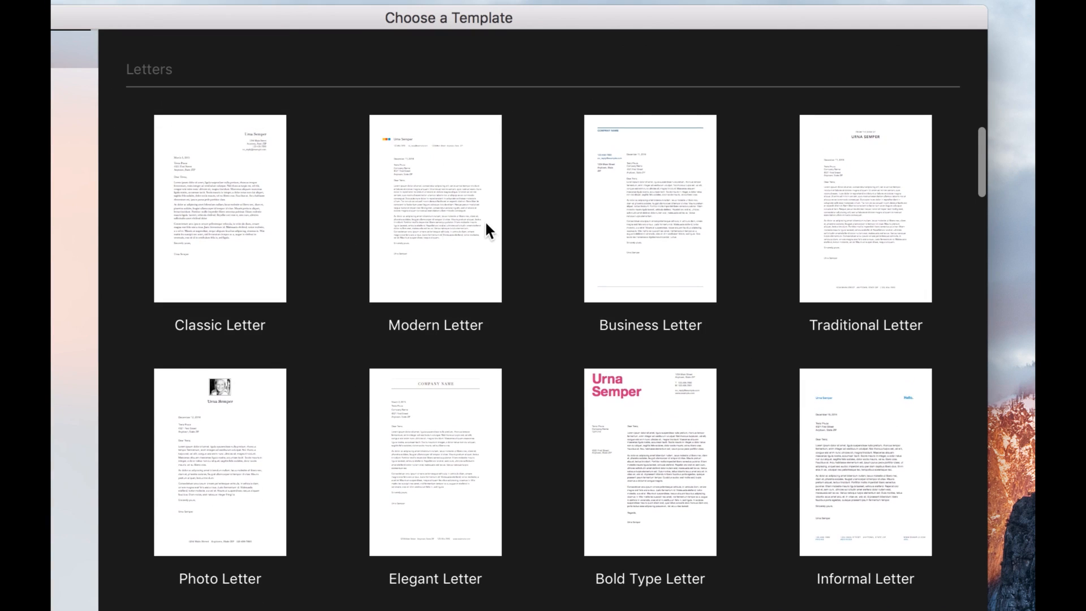
{"action": "left_click", "coordinate": [434, 211]}
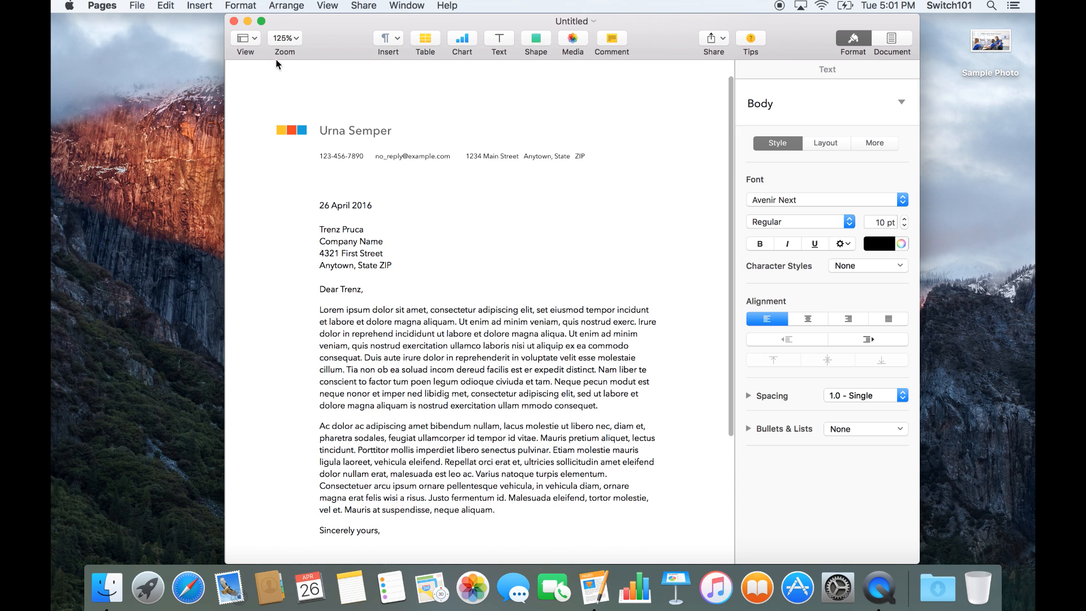
Reach for the File menu from the untitled Modern Letter document
{"action": "left_click", "coordinate": [137, 4]}
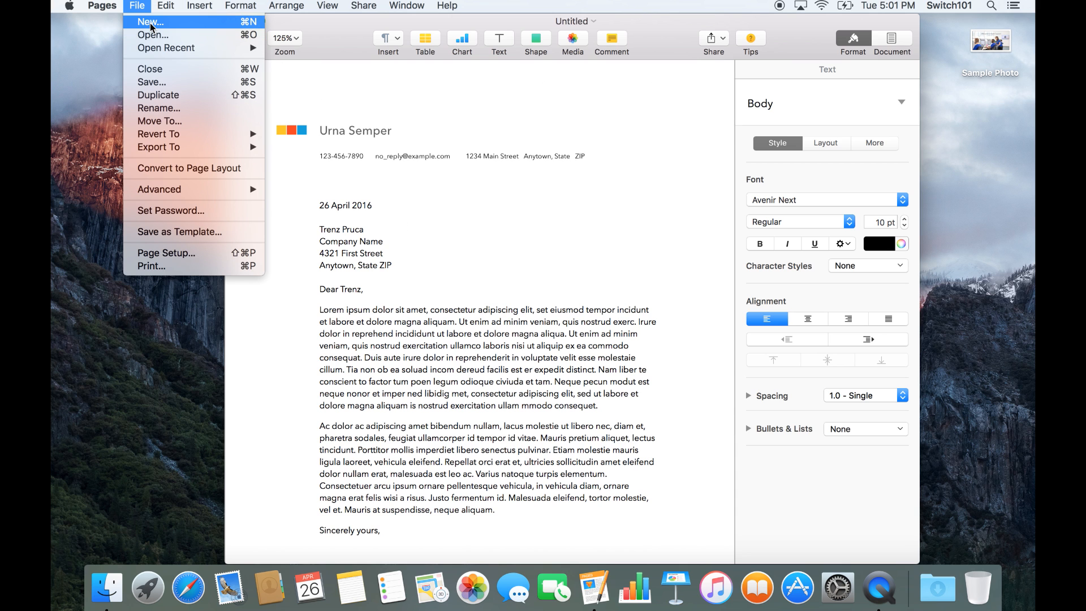
Start a new document and browse the chooser down to the Curriculum Vitae template
{"action": "left_click", "coordinate": [150, 22]}
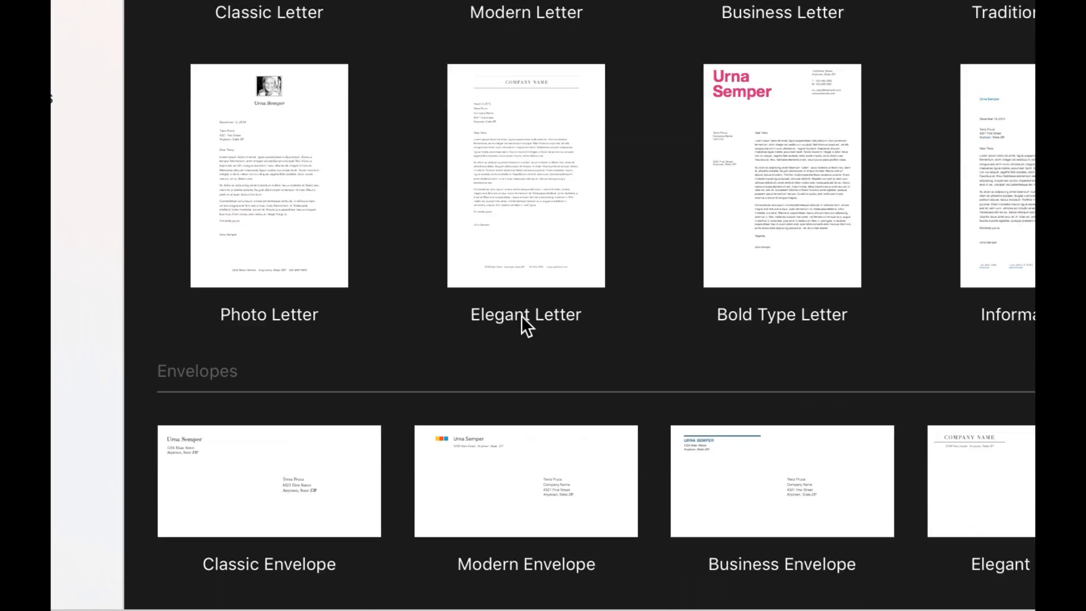
{"action": "scroll", "scroll_direction": "down", "scroll_amount": 3}
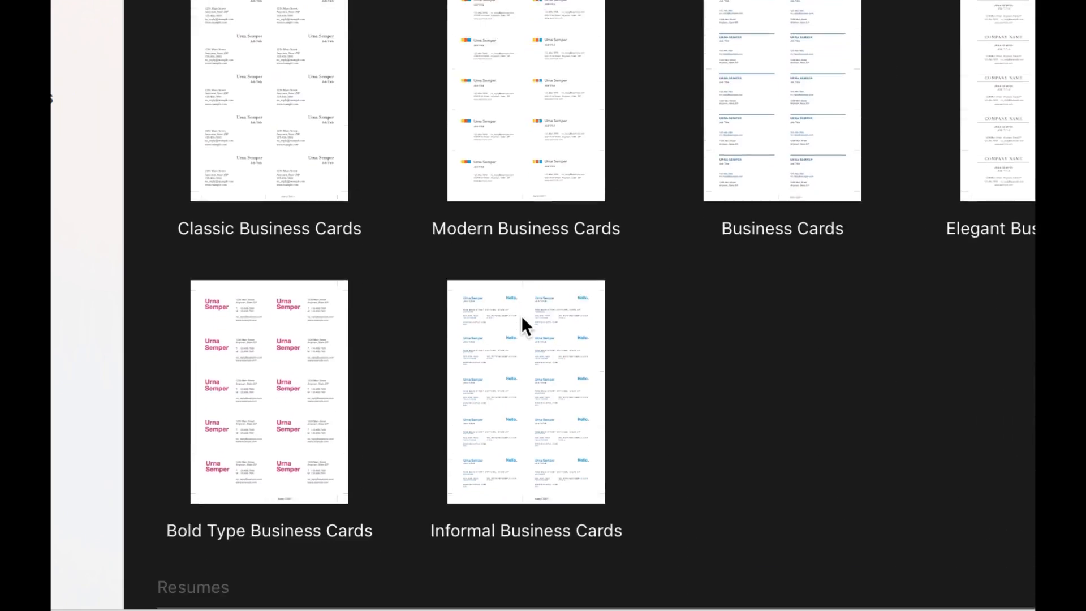
{"action": "scroll", "scroll_direction": "down", "scroll_amount": 3}
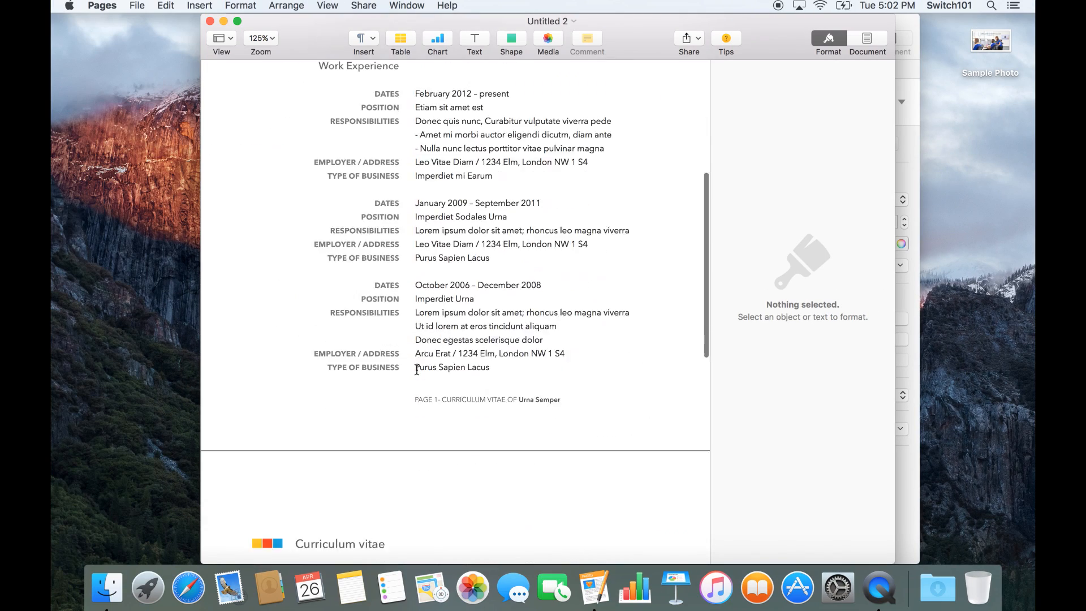
Look through the two-page CV, then choose File > New for a third document
{"action": "scroll", "scroll_direction": "up", "scroll_amount": 3}
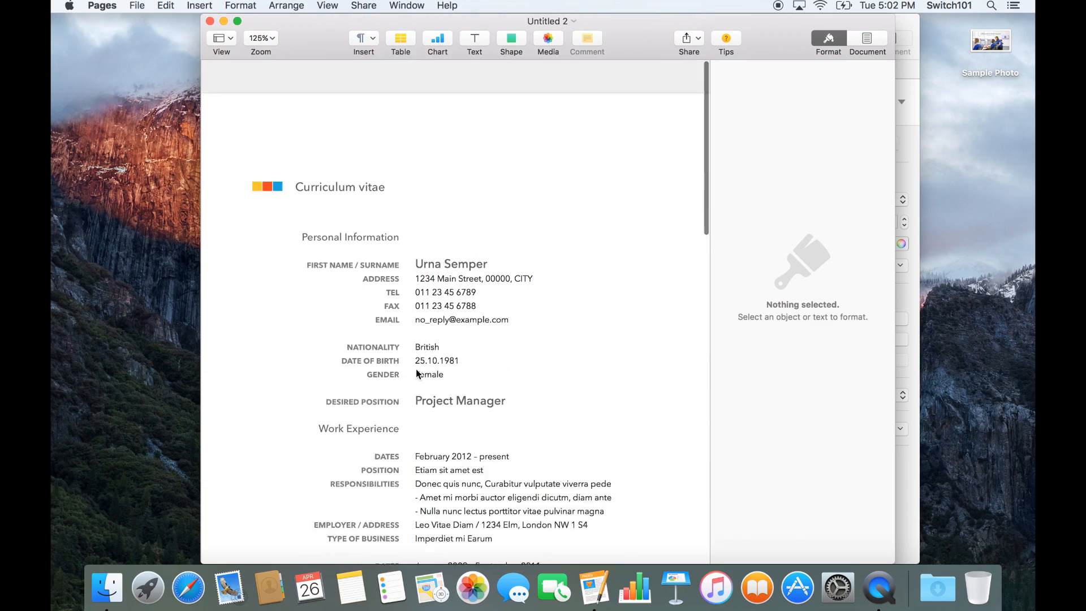
{"action": "scroll", "scroll_direction": "down", "scroll_amount": 3}
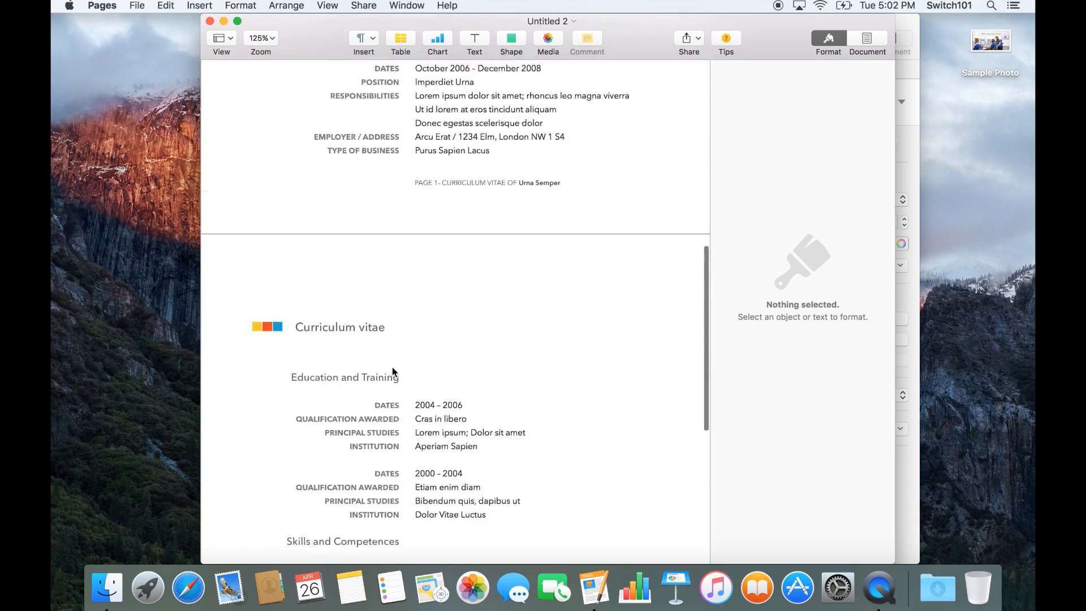
{"action": "left_click", "coordinate": [136, 4]}
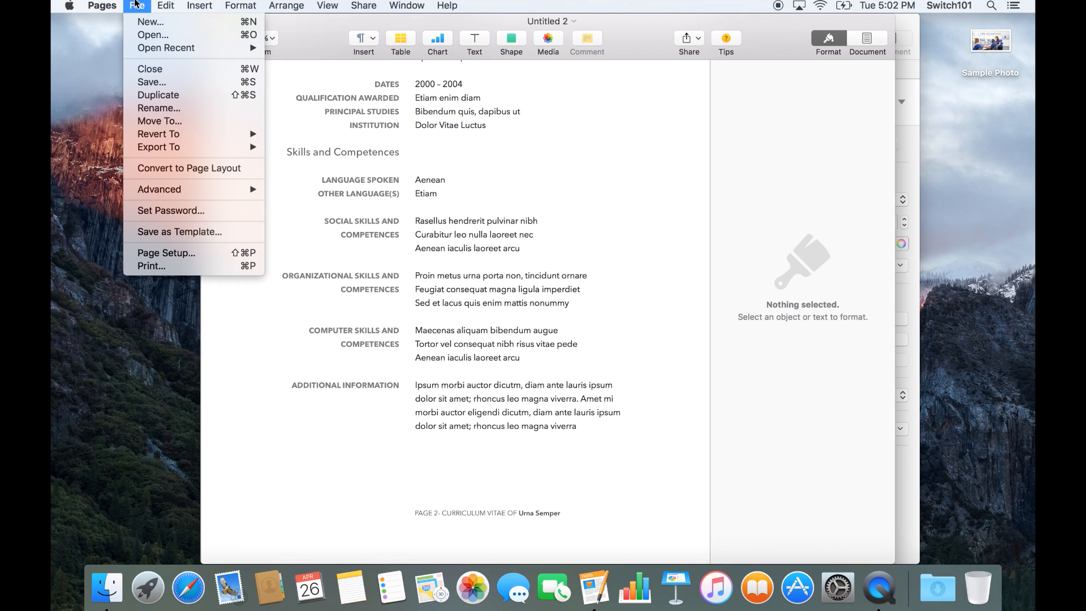
{"action": "left_click", "coordinate": [153, 21]}
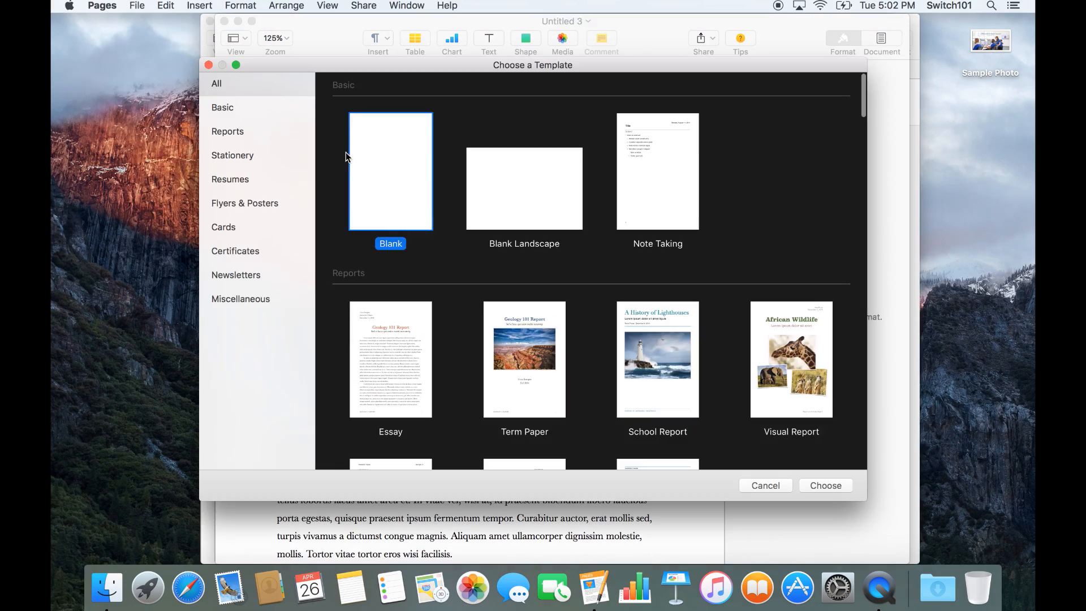
Scroll the template chooser down to the Flyers & Posters section with Real Estate Flyer
{"action": "scroll", "scroll_direction": "down", "scroll_amount": 3}
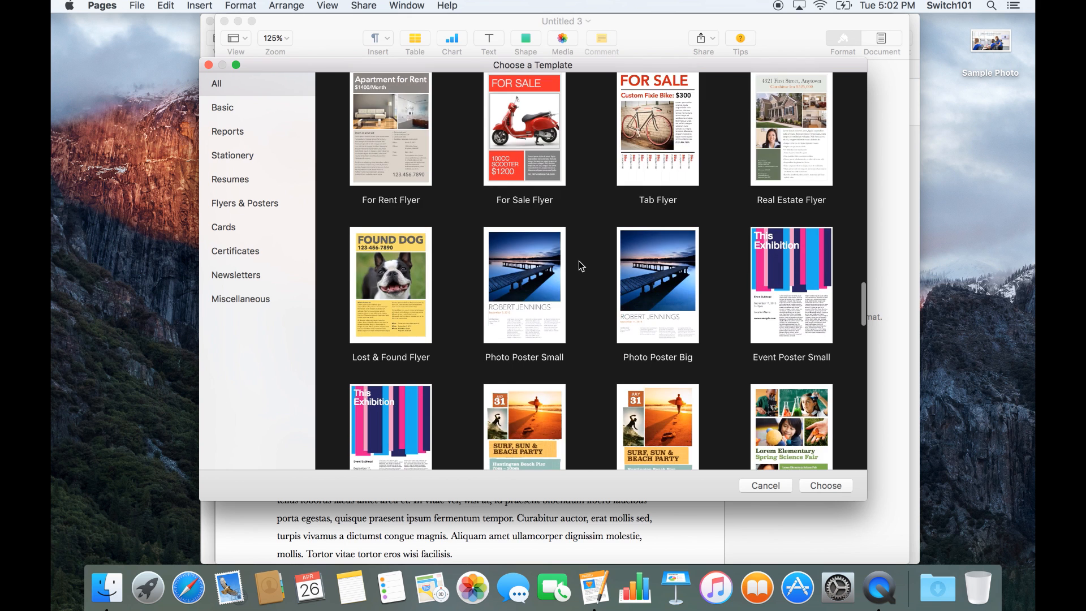
{"action": "scroll", "scroll_direction": "down", "scroll_amount": 3}
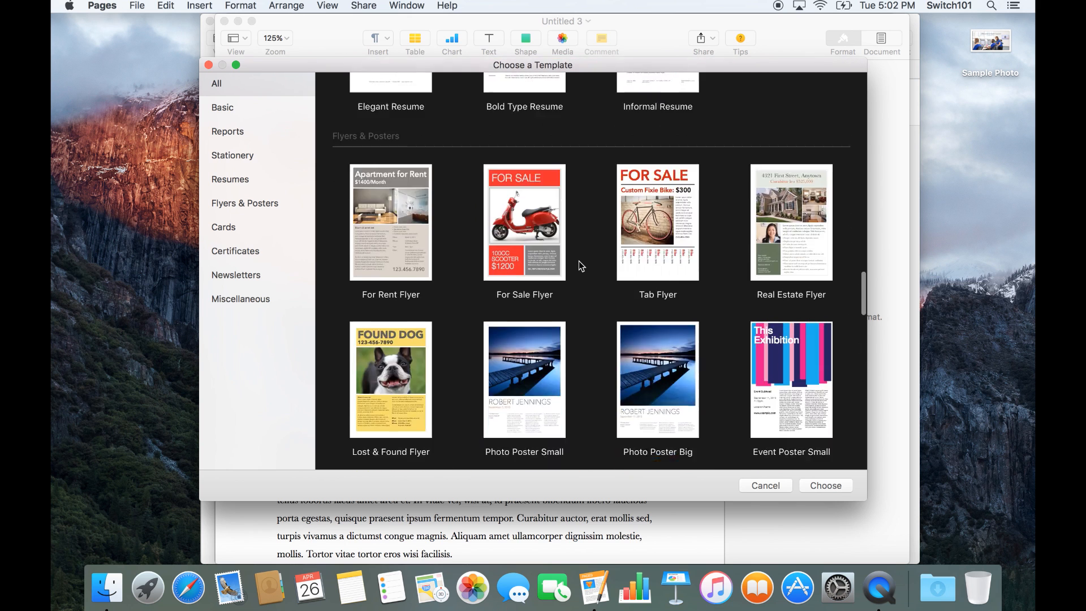
{"action": "scroll", "scroll_direction": "down", "scroll_amount": 3}
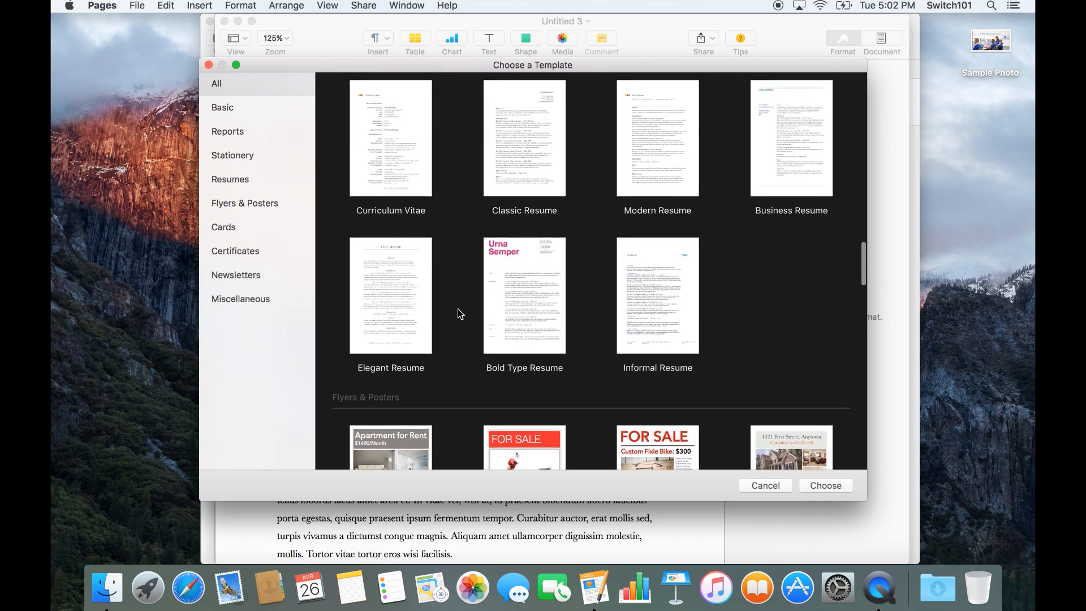
{"action": "scroll", "scroll_direction": "down", "scroll_amount": 3}
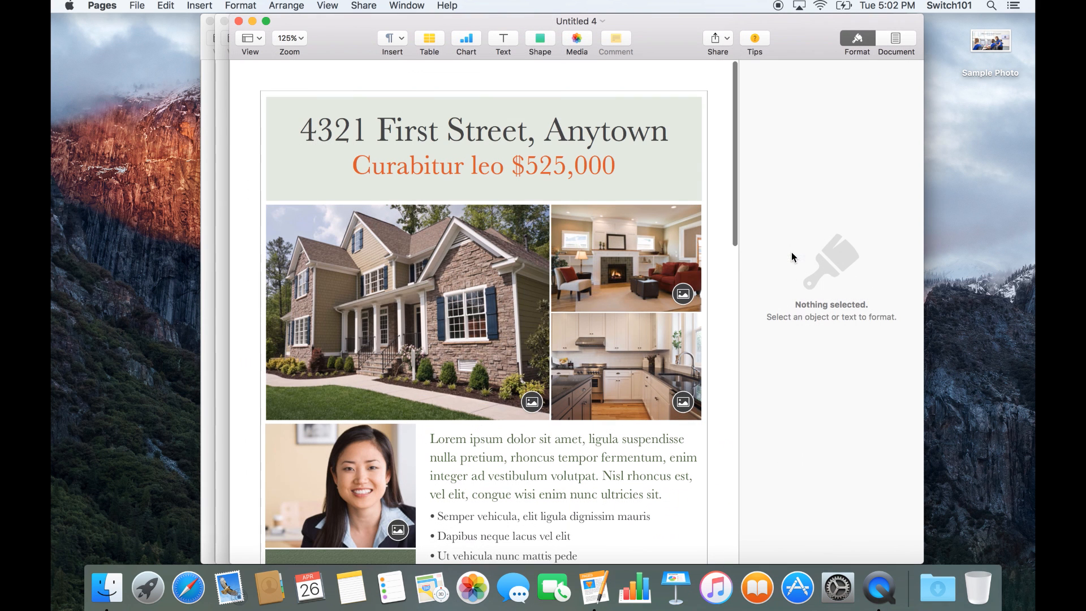
Select the flyer's main house photo as the target for the Sample Photo image
{"action": "left_click", "coordinate": [406, 313]}
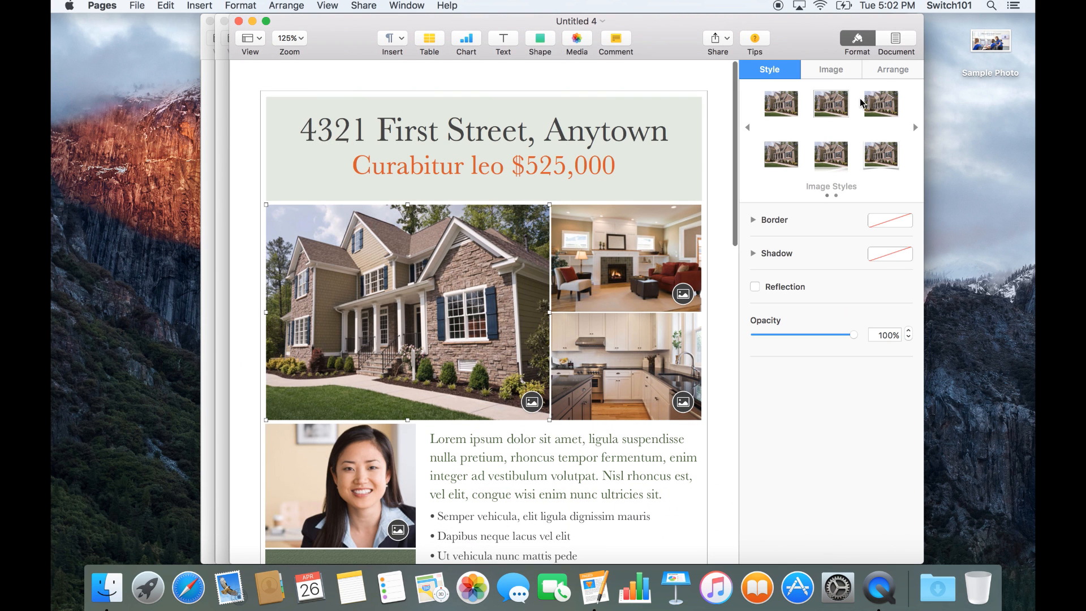
{"action": "mouse_move", "coordinate": [876, 103]}
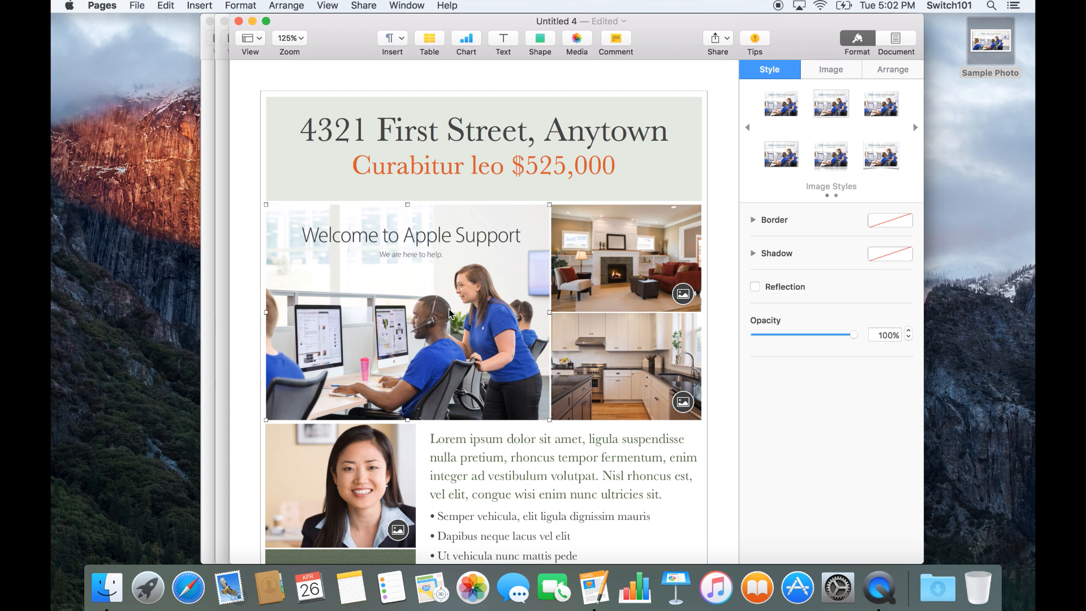
{"action": "mouse_move", "coordinate": [679, 38]}
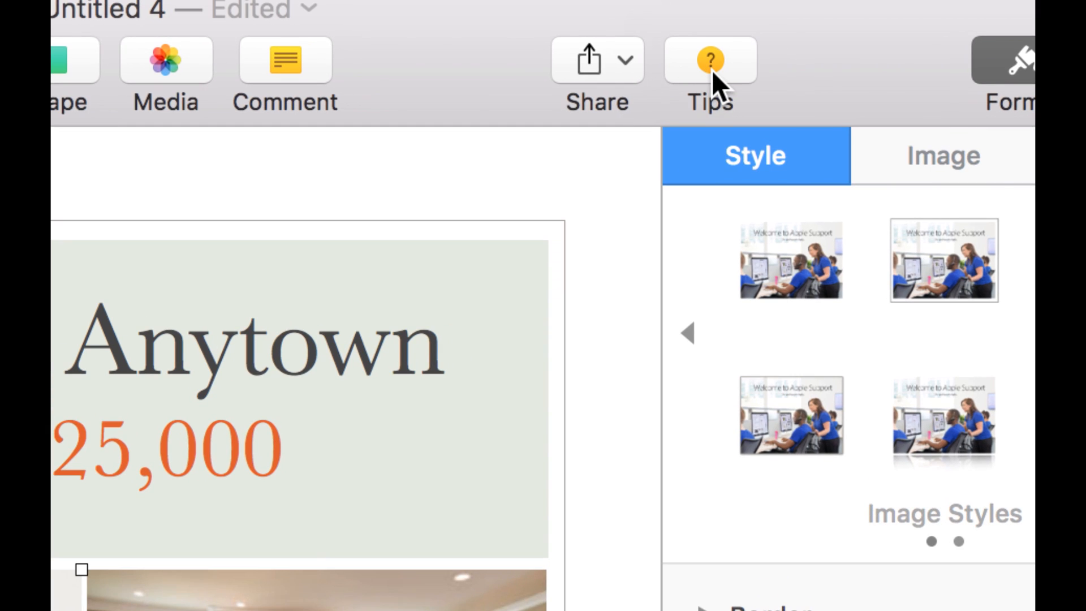
Turn on the Tips overlays from the toolbar
{"action": "left_click", "coordinate": [710, 59]}
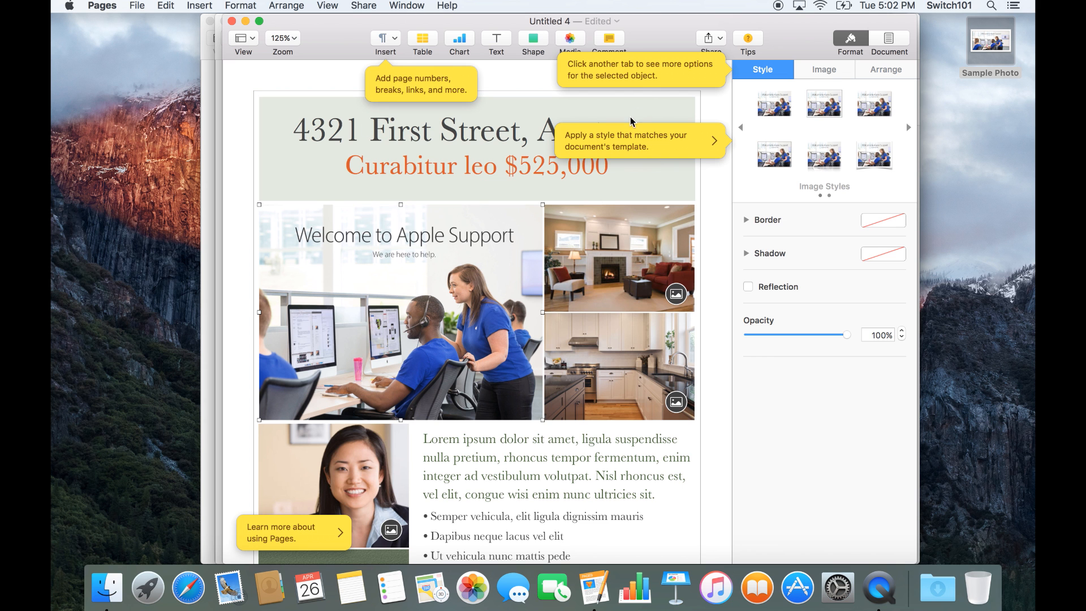
{"action": "mouse_move", "coordinate": [783, 33]}
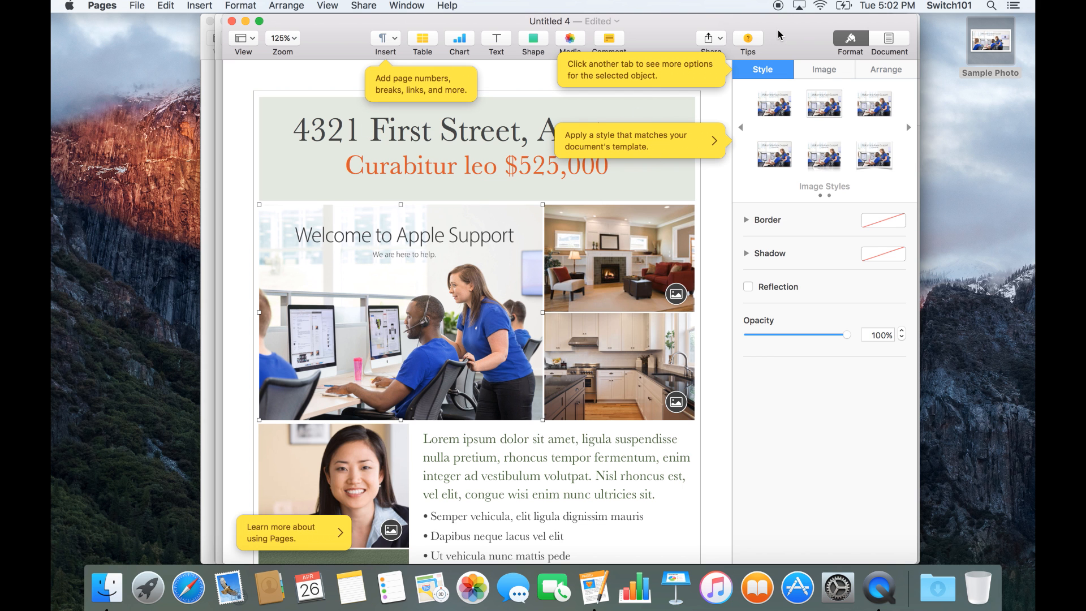